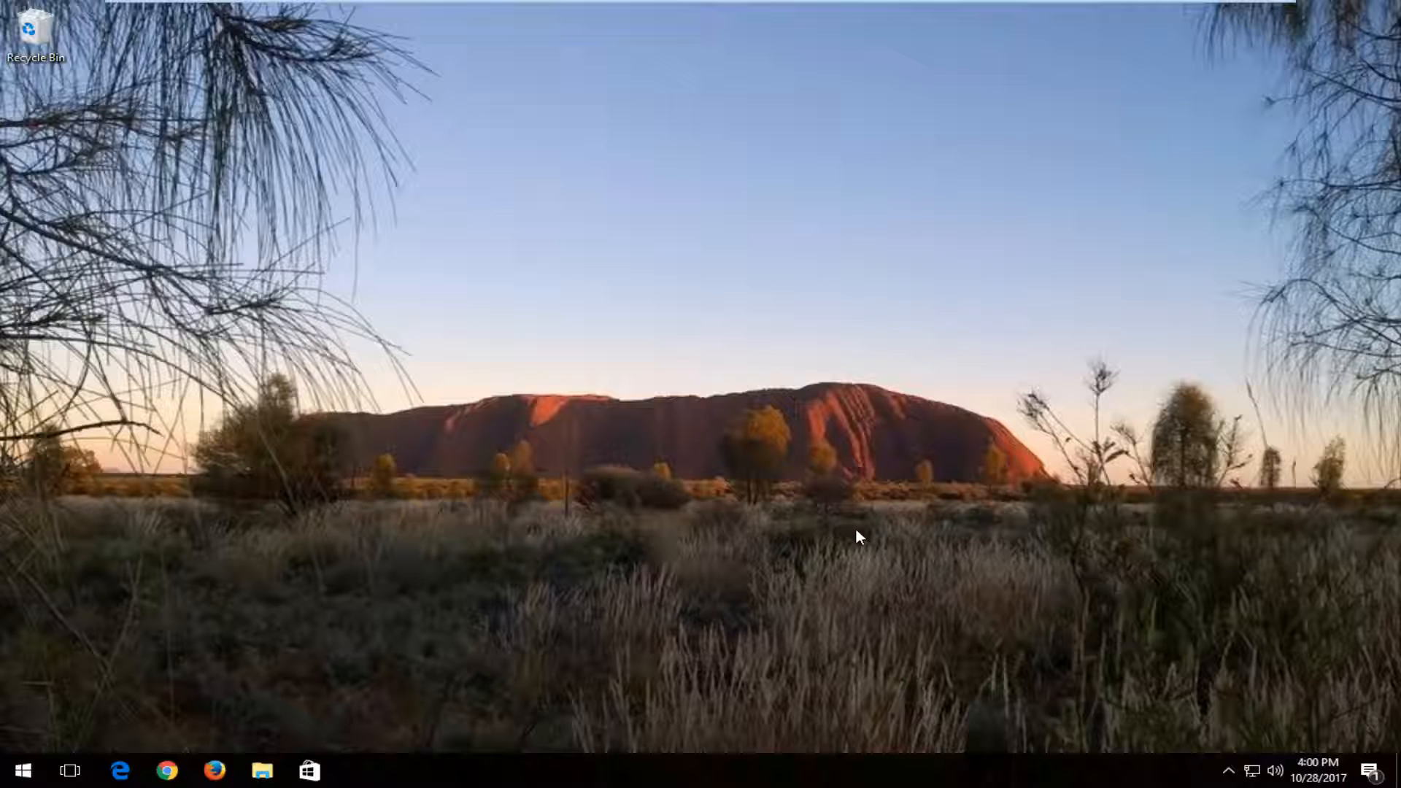
mouse_move(669, 543)
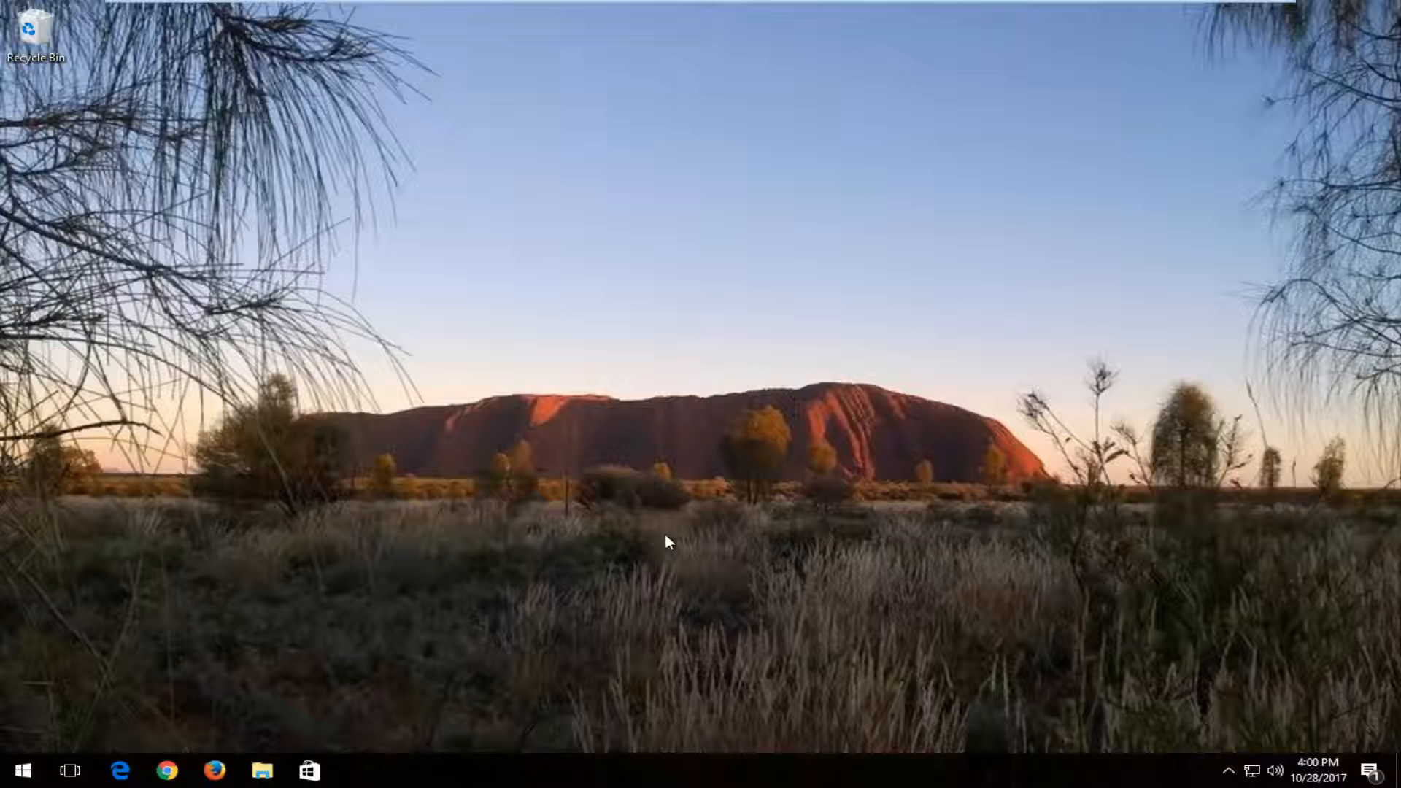
Step: Search the Start menu for 'this pc' and open the This PC window
click(21, 771)
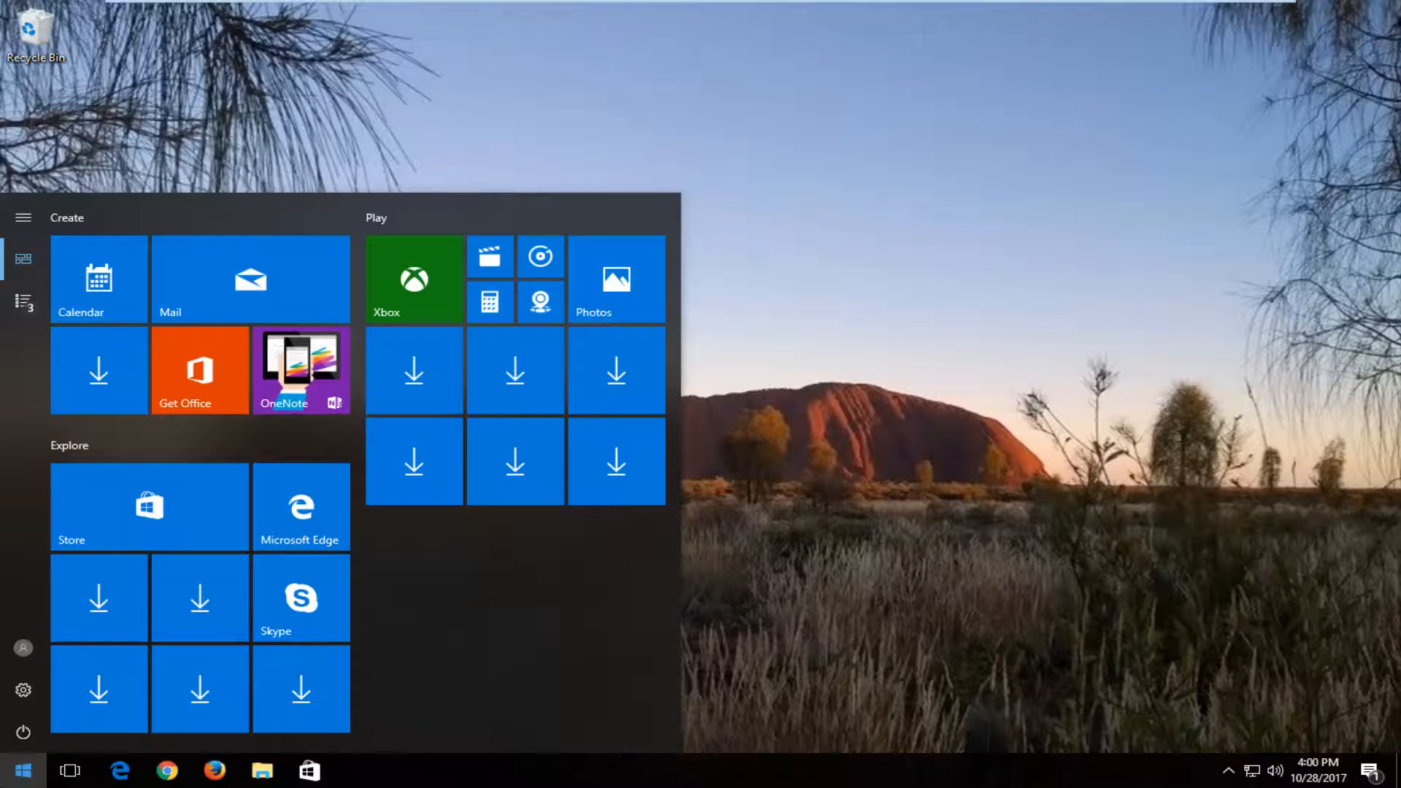
text(this pc)
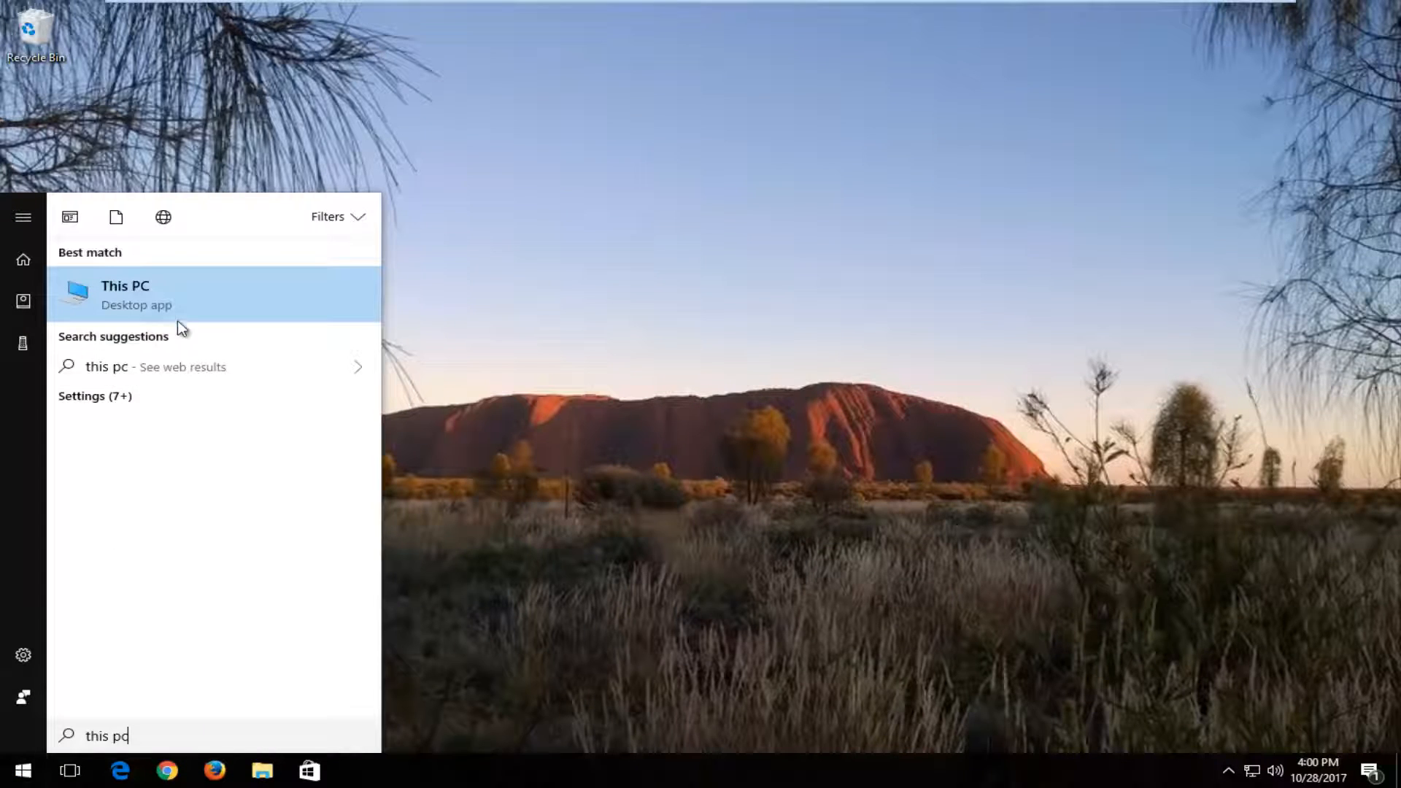
click(125, 295)
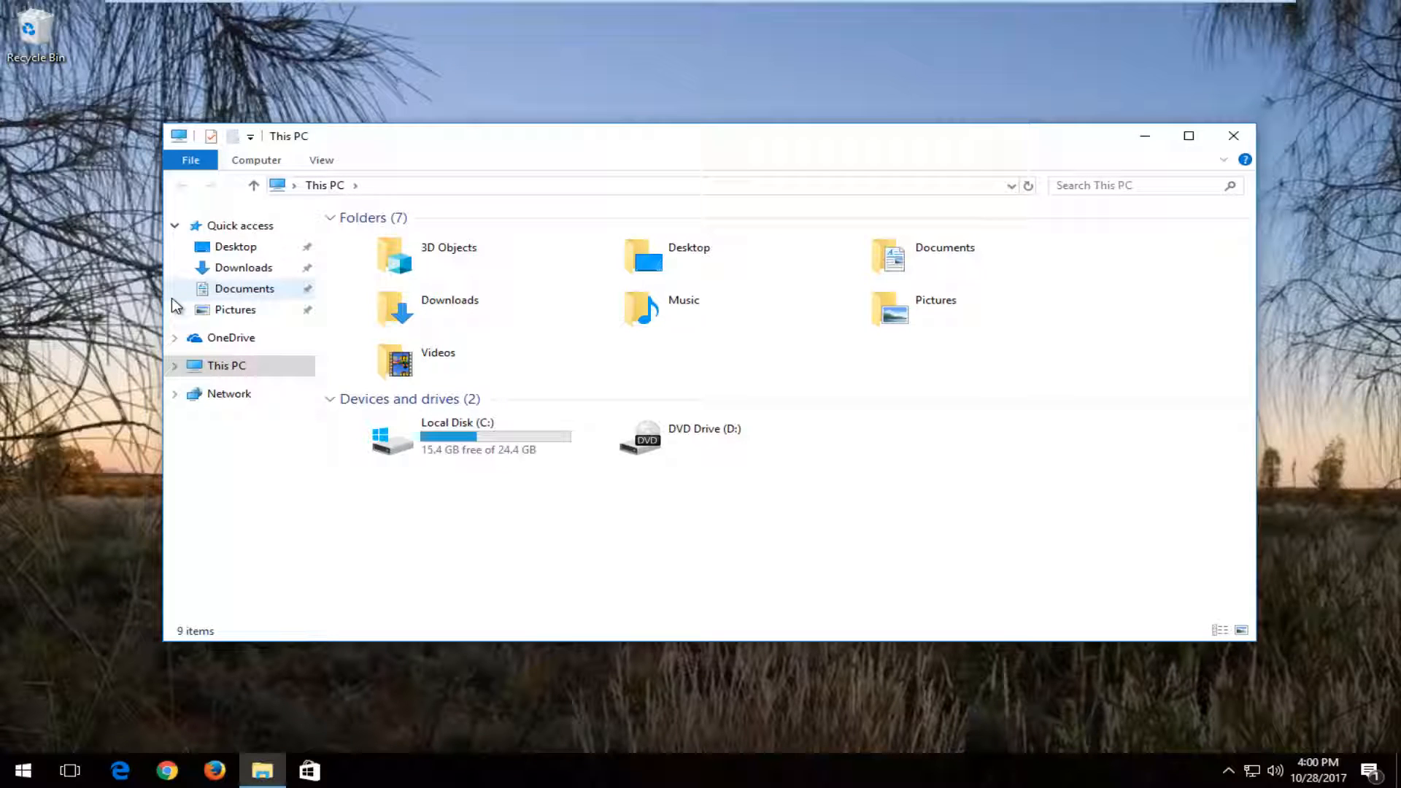
Step: Select Local Disk (C:) to view its free space, then clear the selection
click(438, 361)
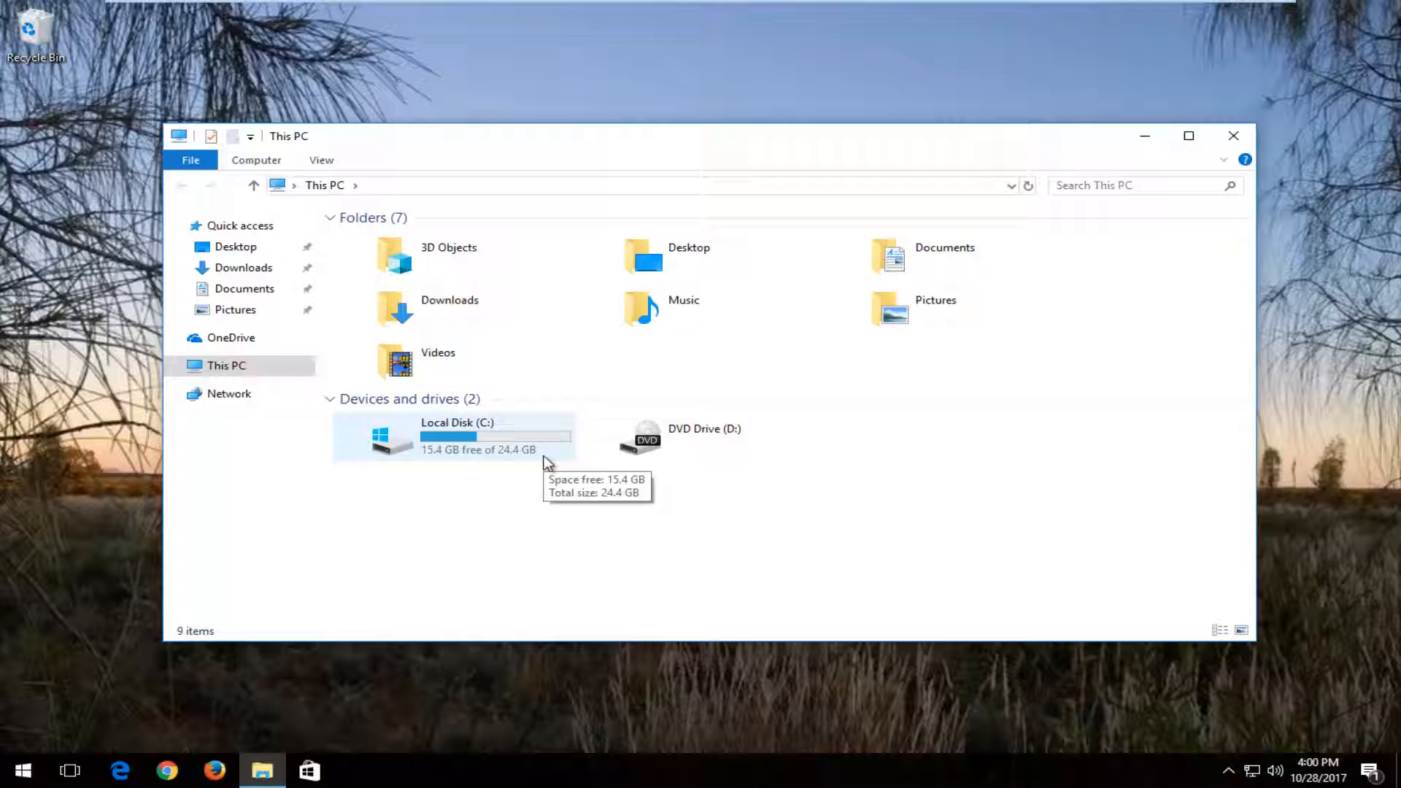
mouse_move(545, 460)
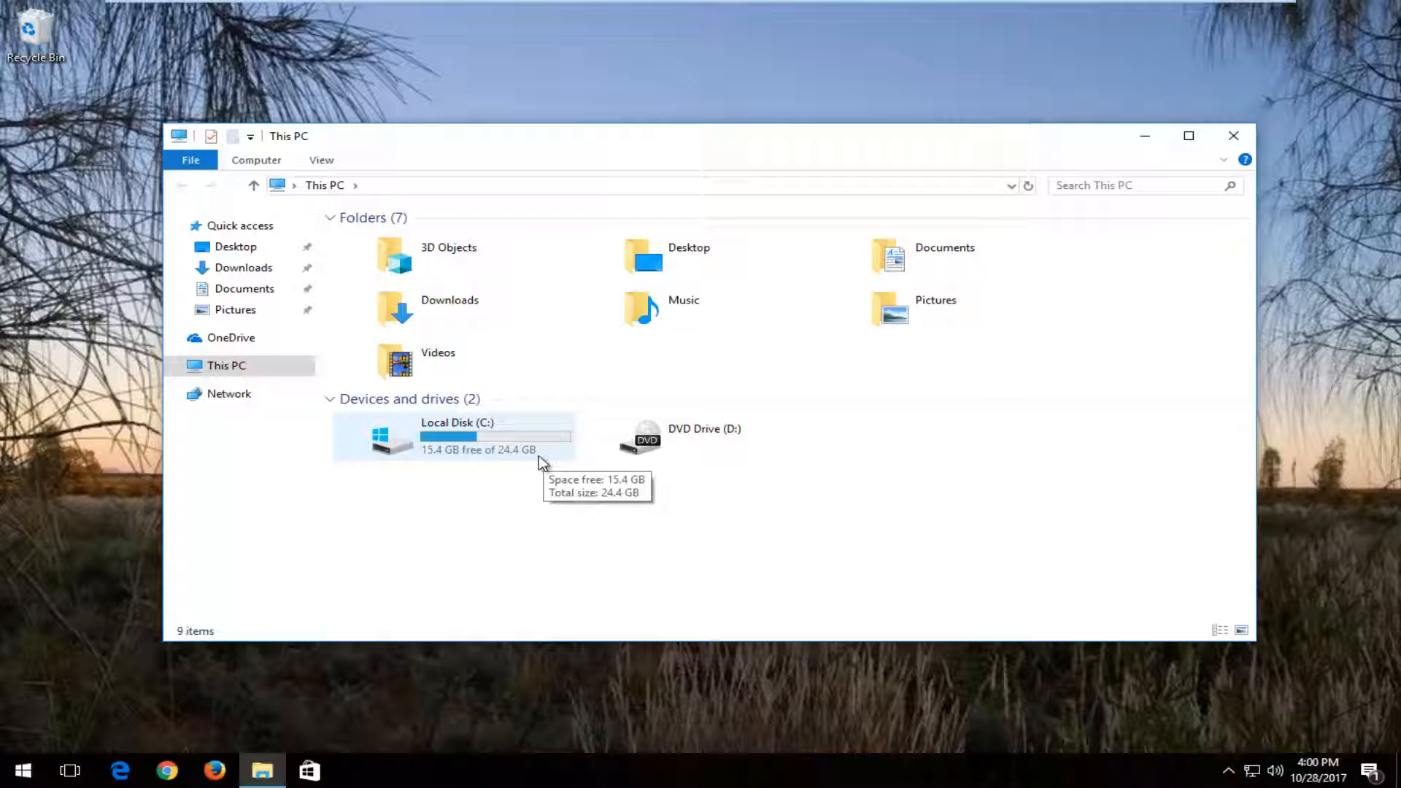
click(457, 438)
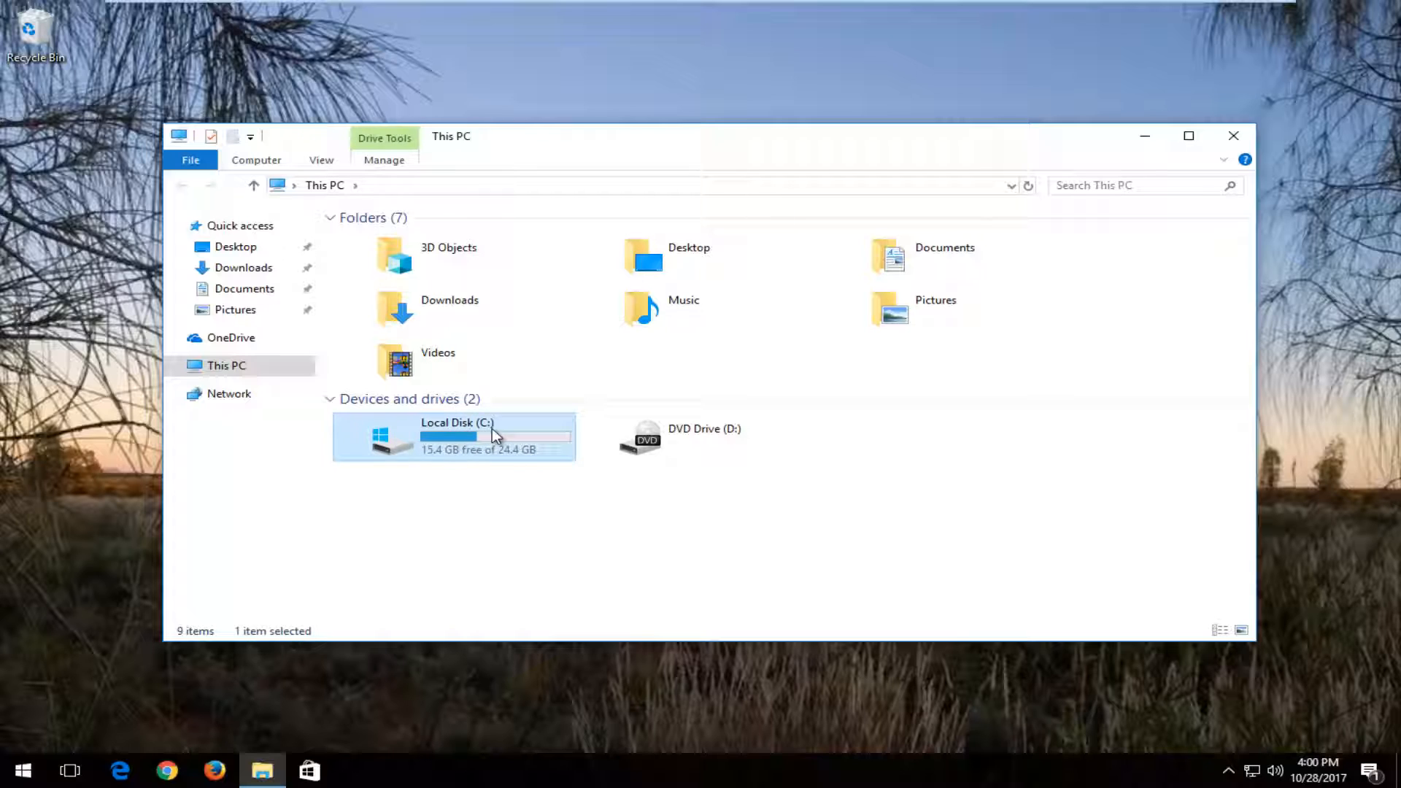
mouse_move(487, 438)
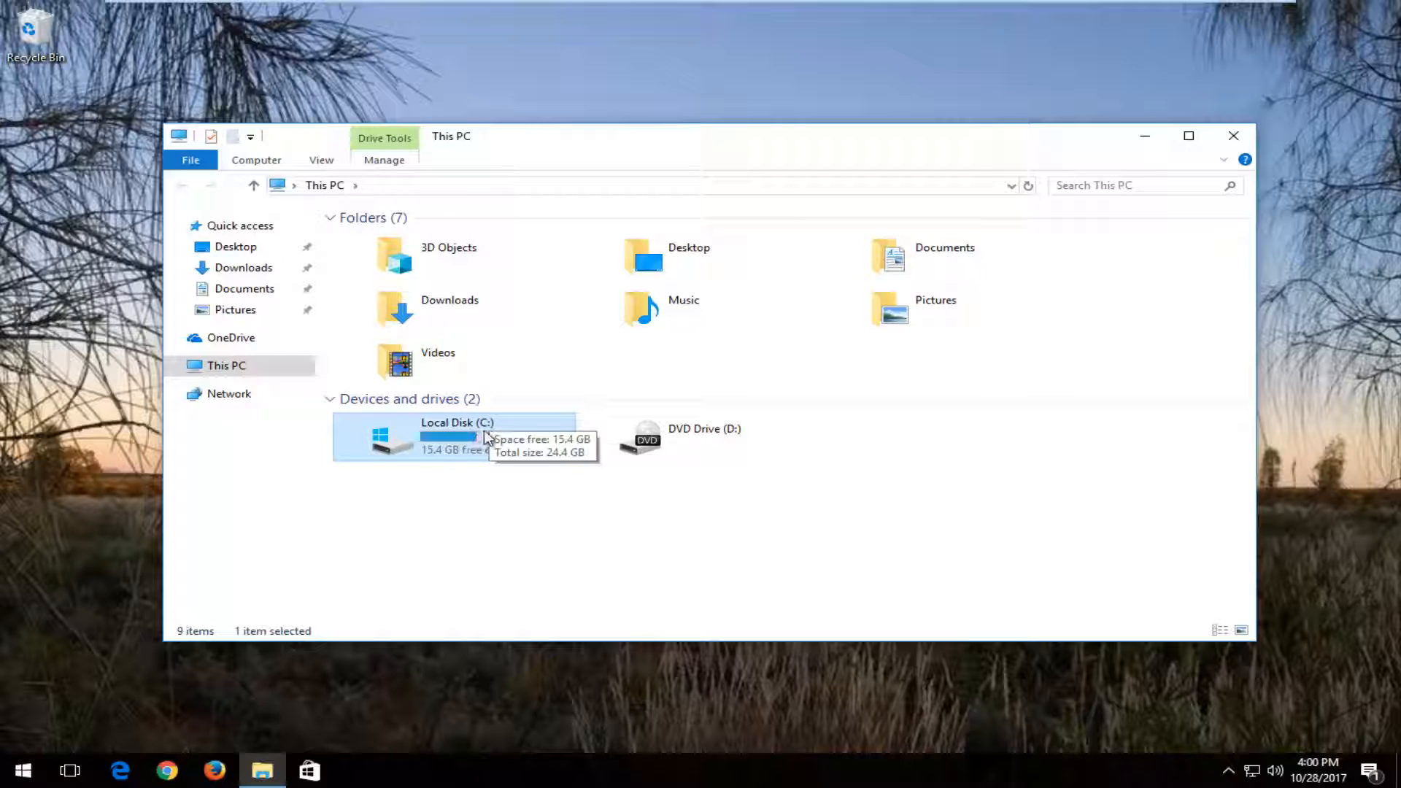
click(420, 525)
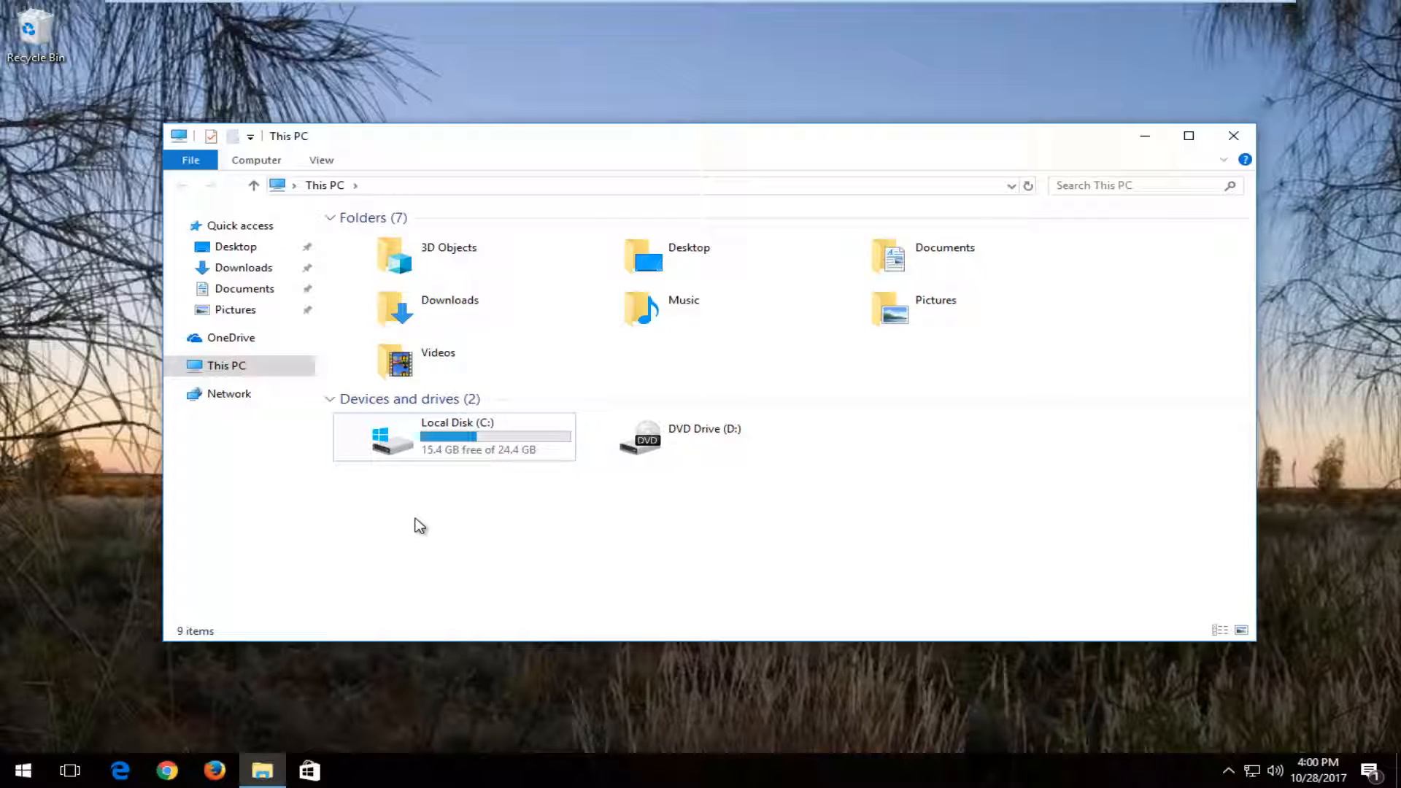
mouse_move(627, 490)
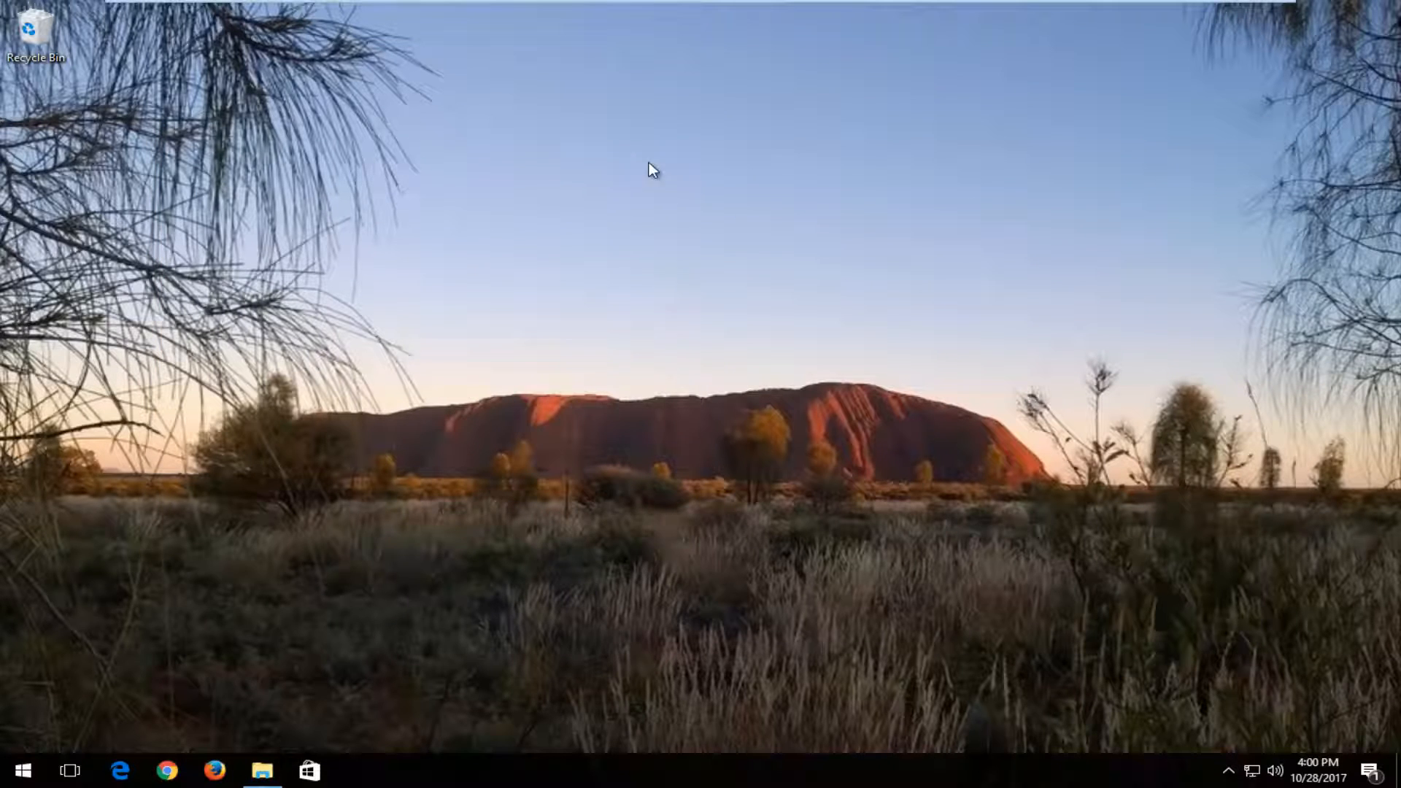
Step: Search for 'command prompt' and launch it with administrator rights
click(21, 769)
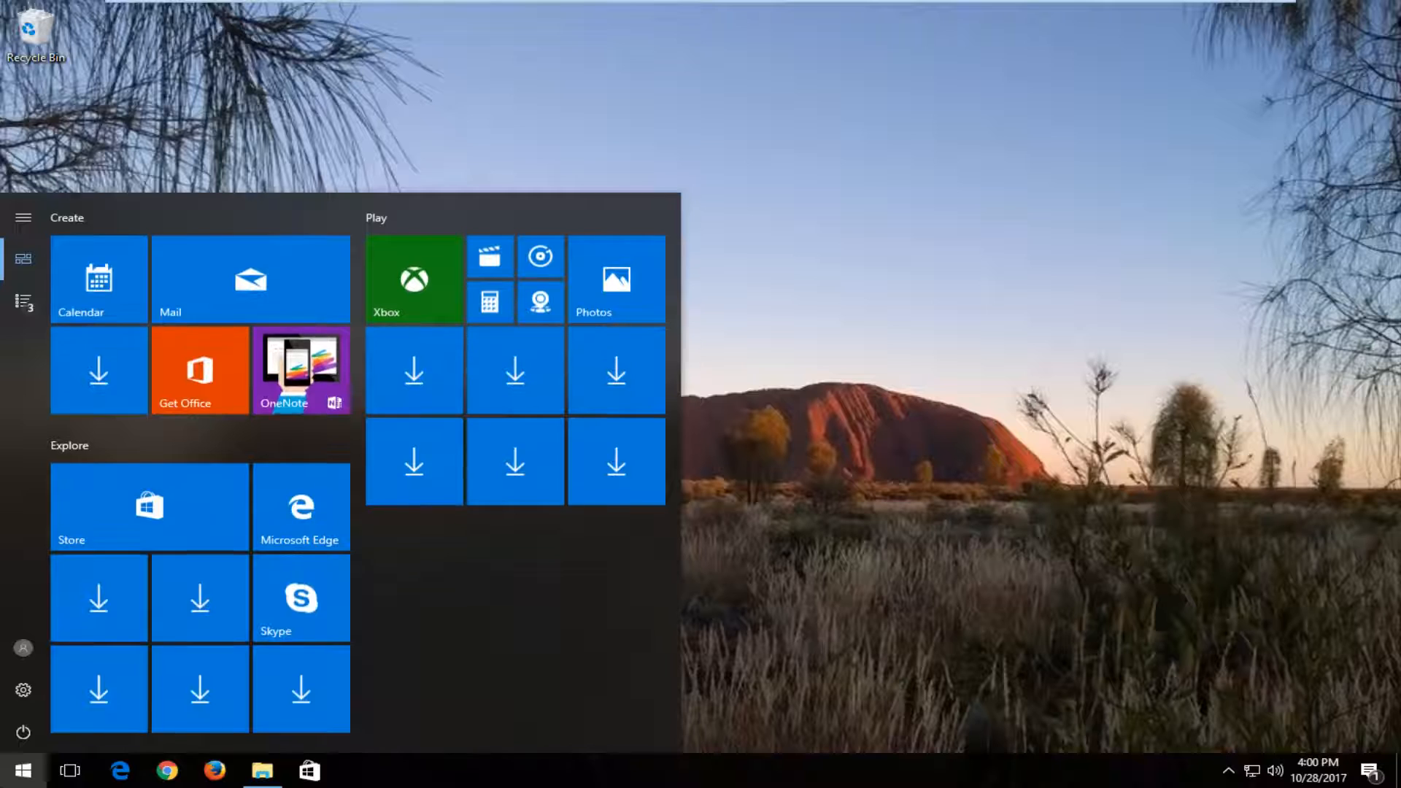
text(command prompt)
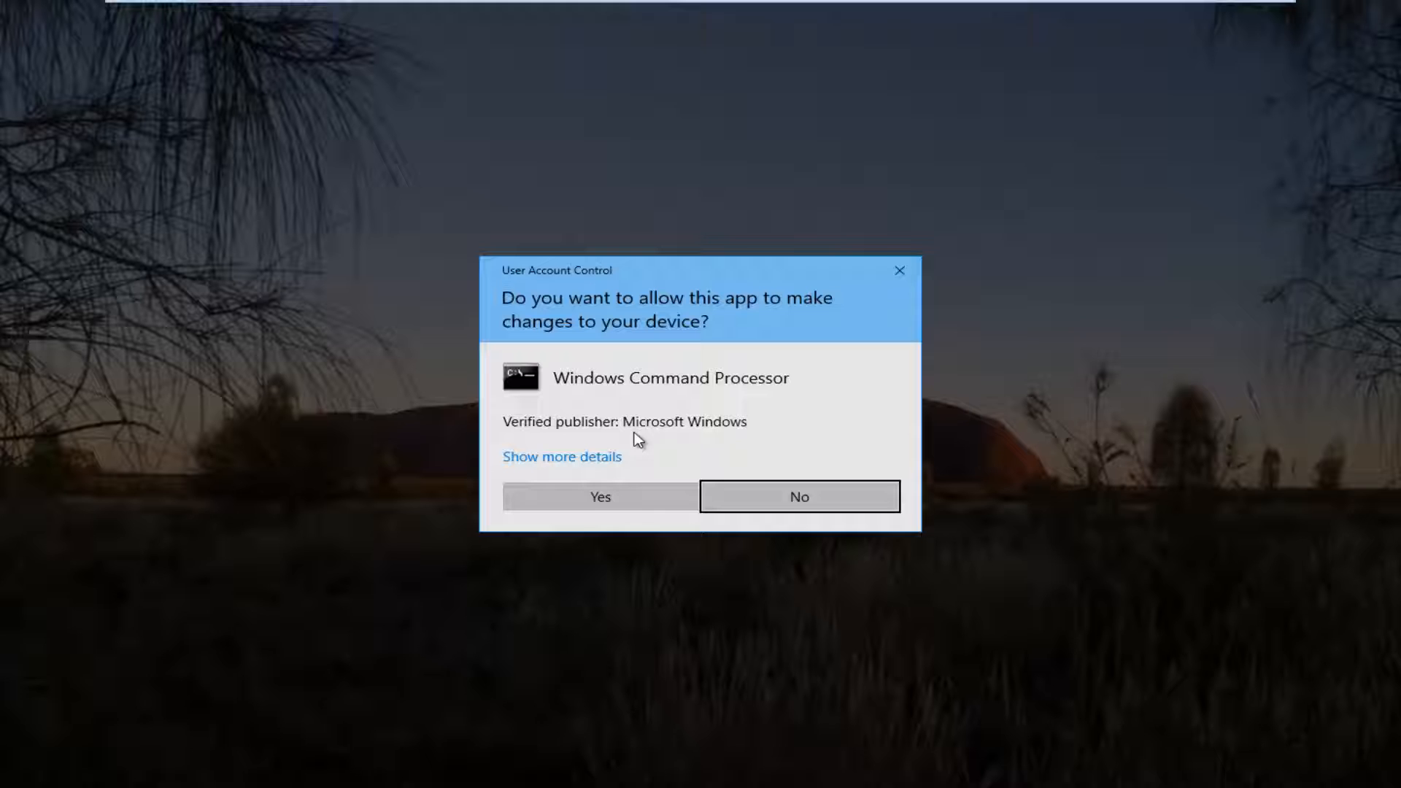
click(599, 496)
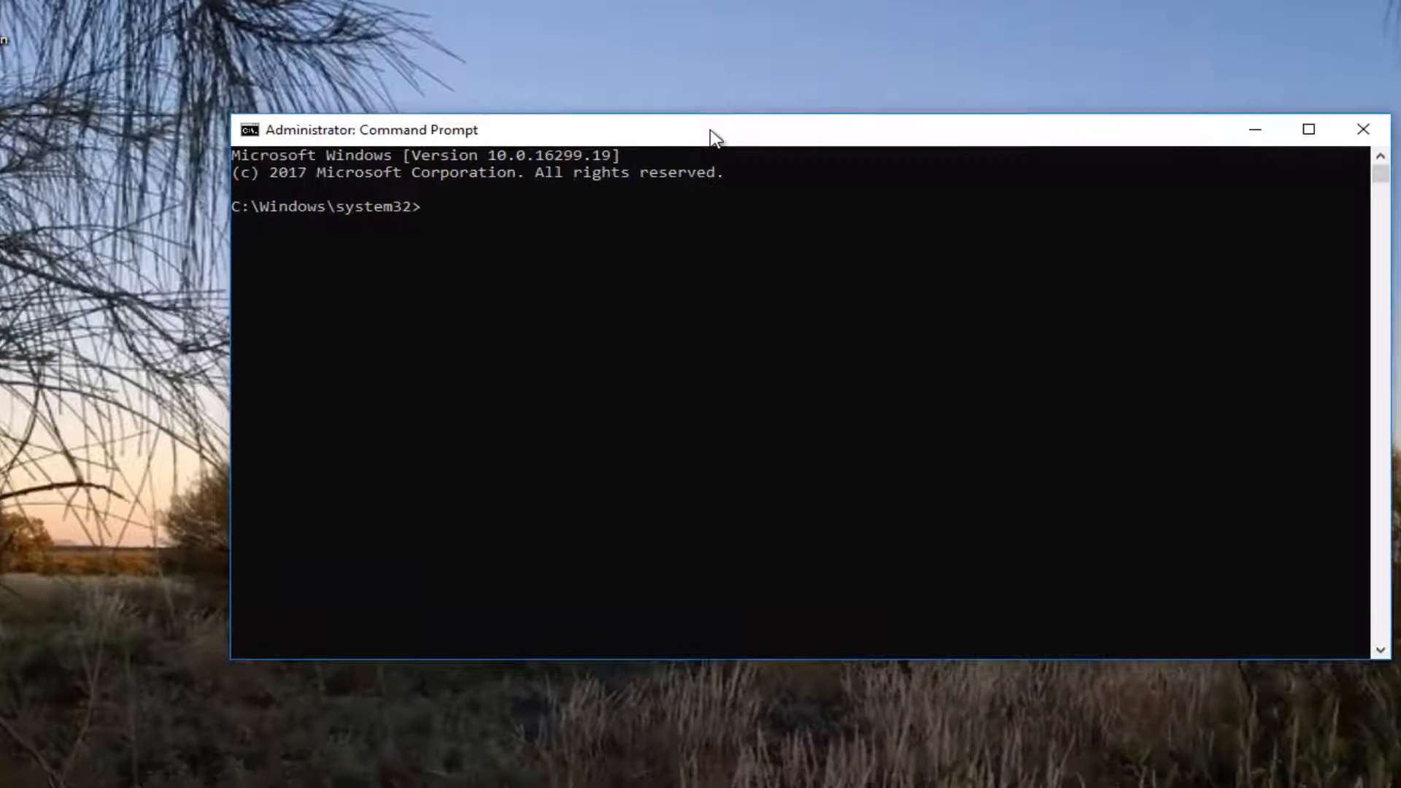
Step: Enter the command chkdsk C: /f at the elevated prompt
text(chk)
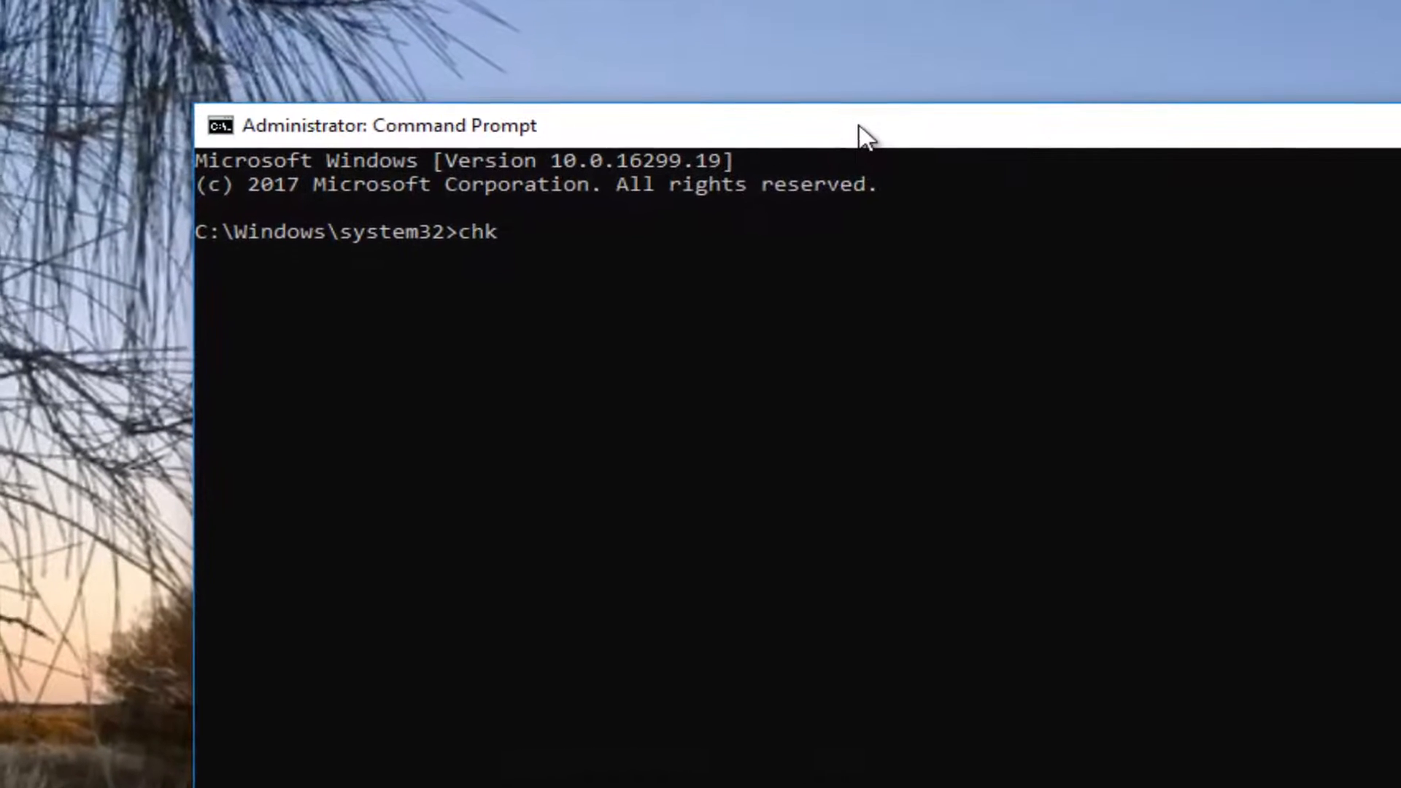
text(dsk)
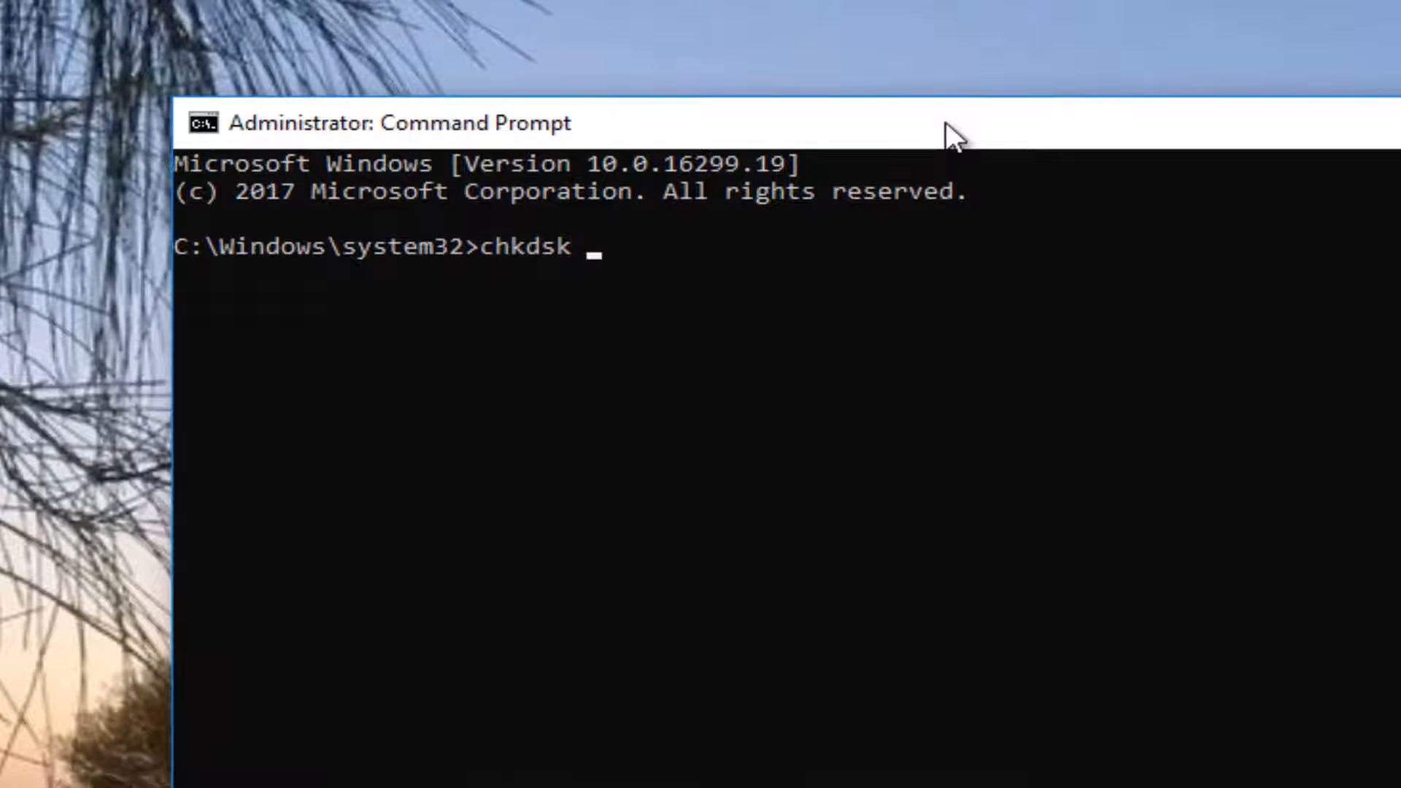
text(C:)
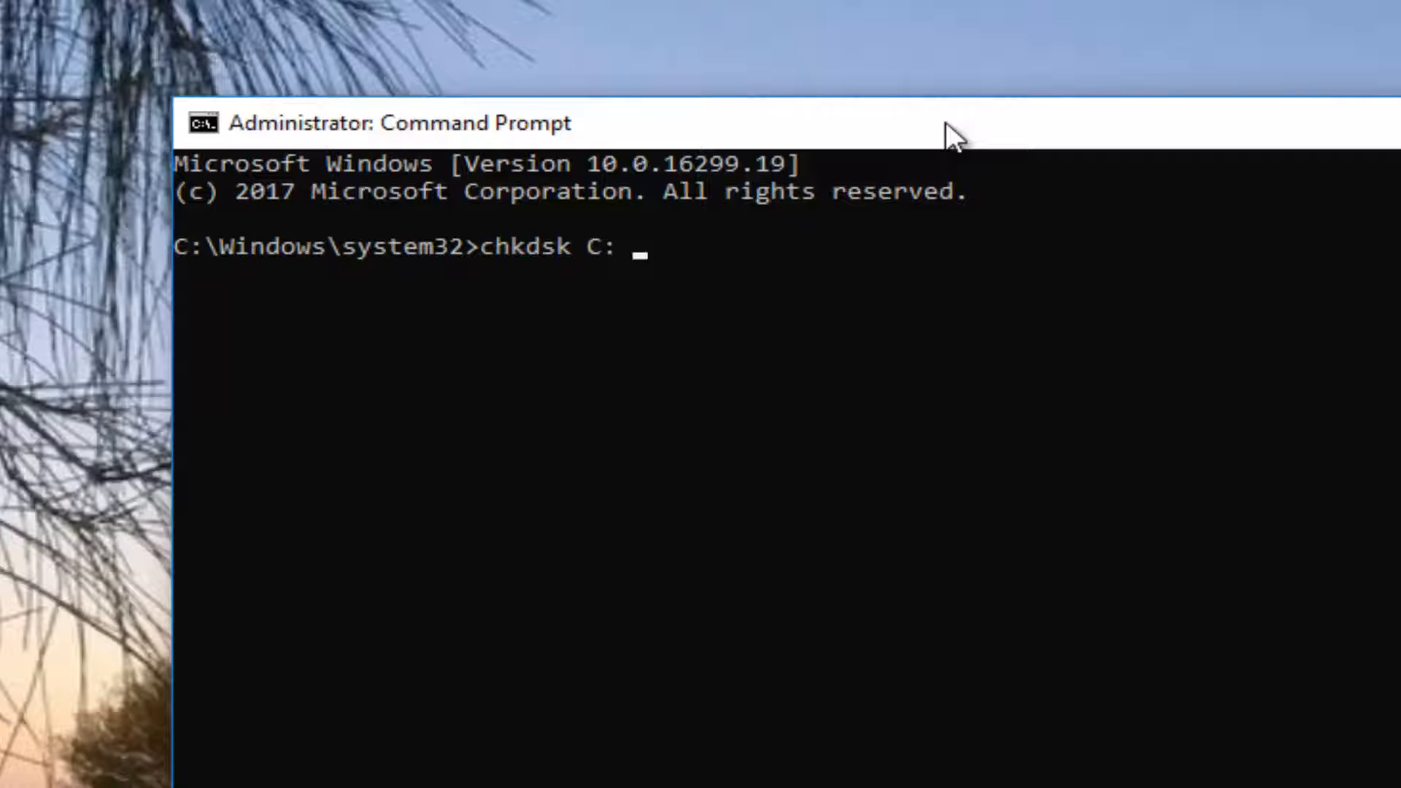
text(/f)
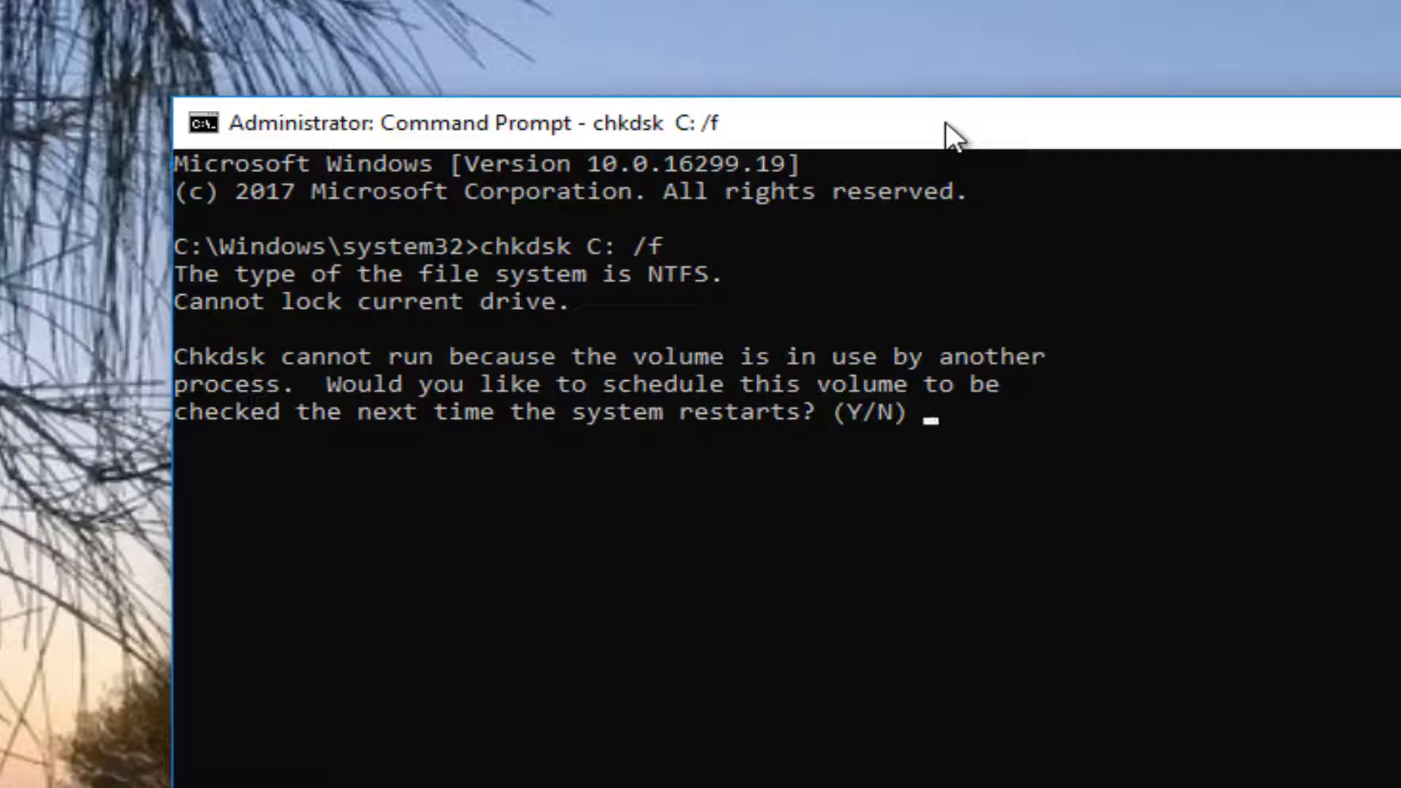
Step: Answer y to schedule the C: drive check at restart, then close Command Prompt
text(y)
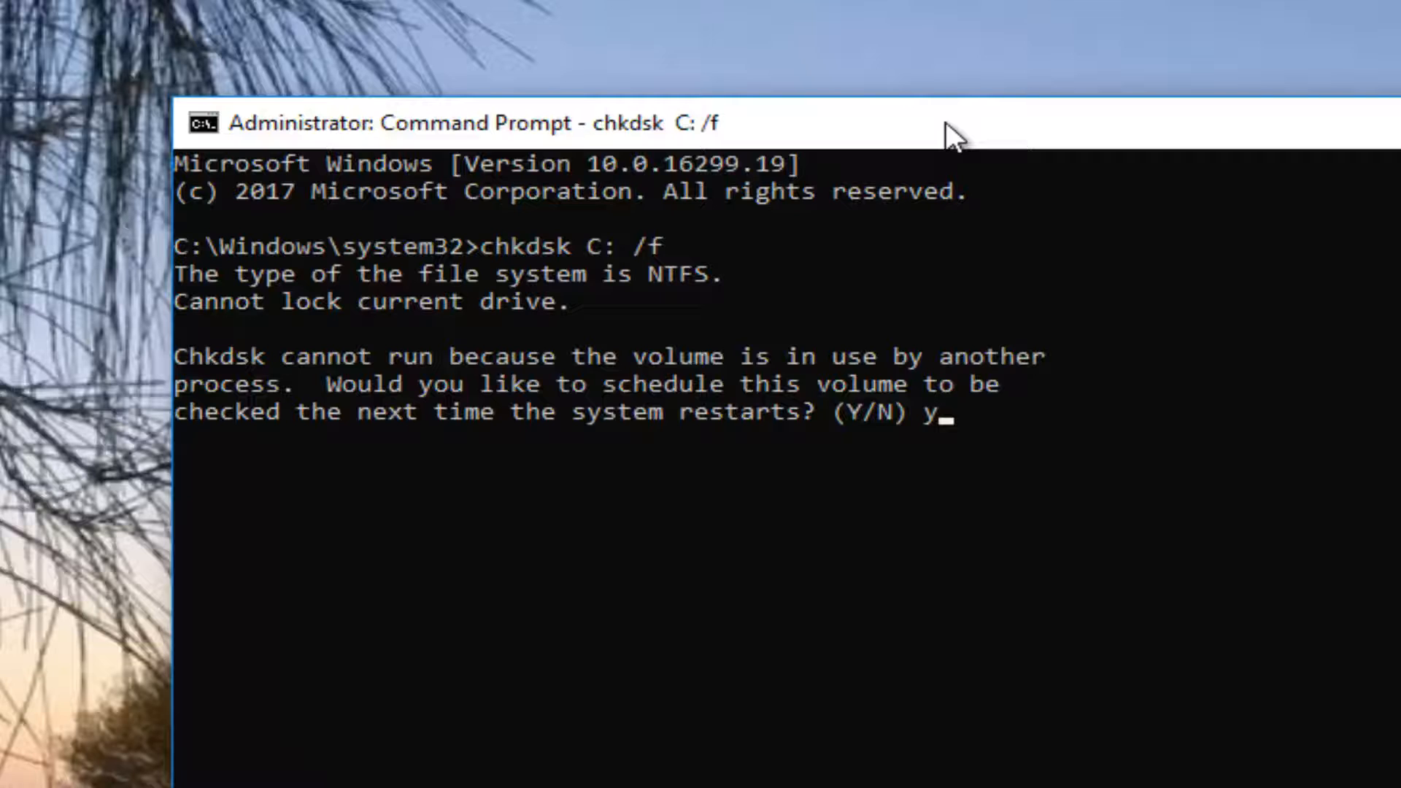
key(enter)
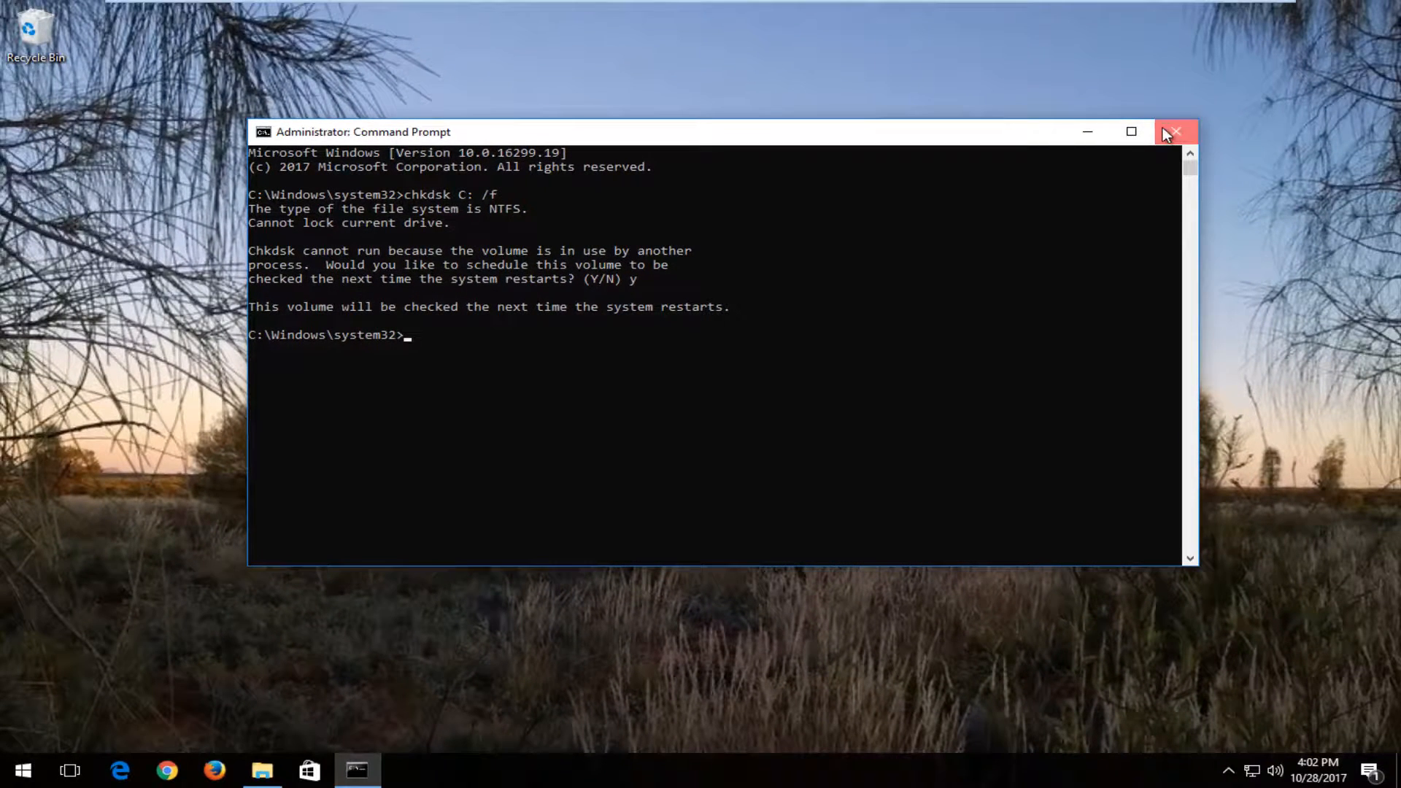
click(1174, 131)
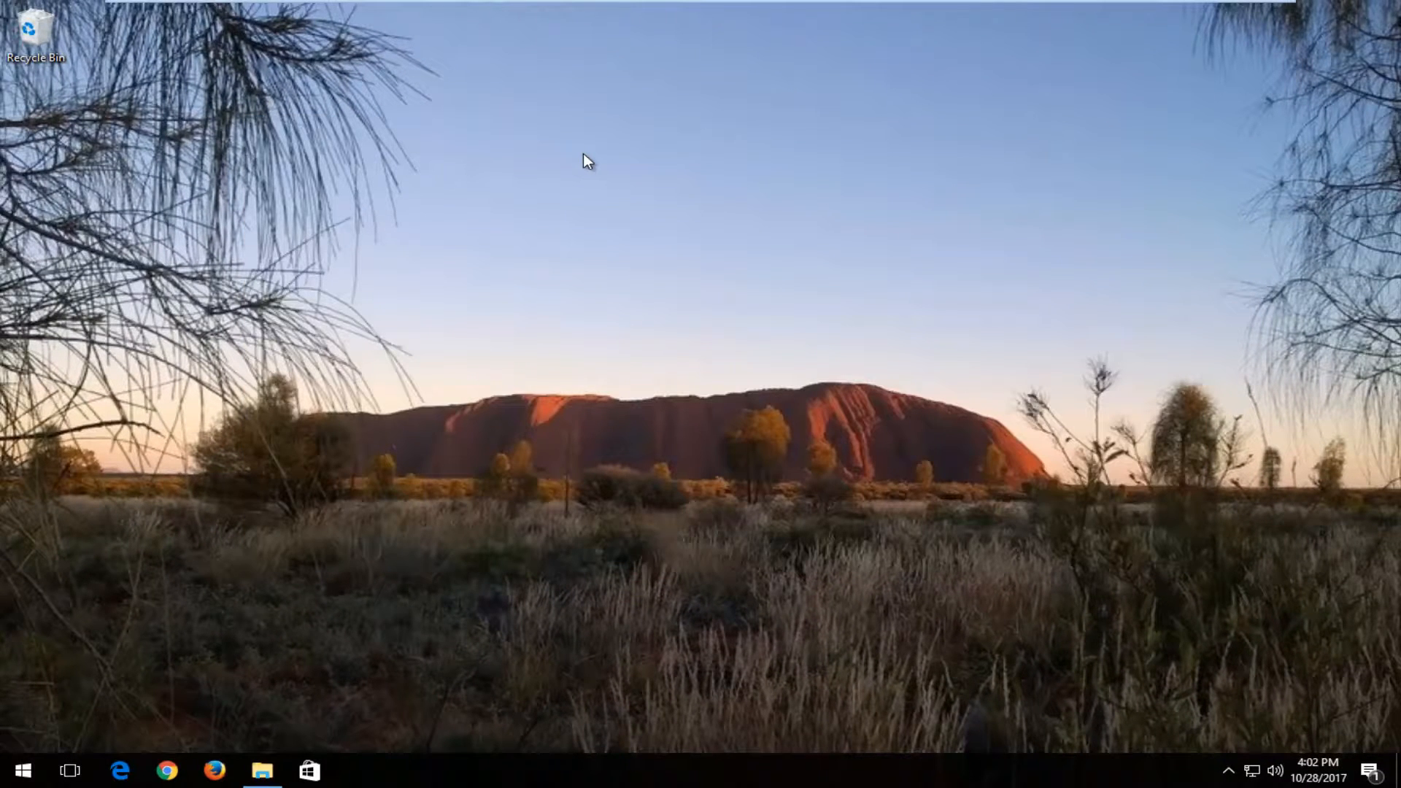